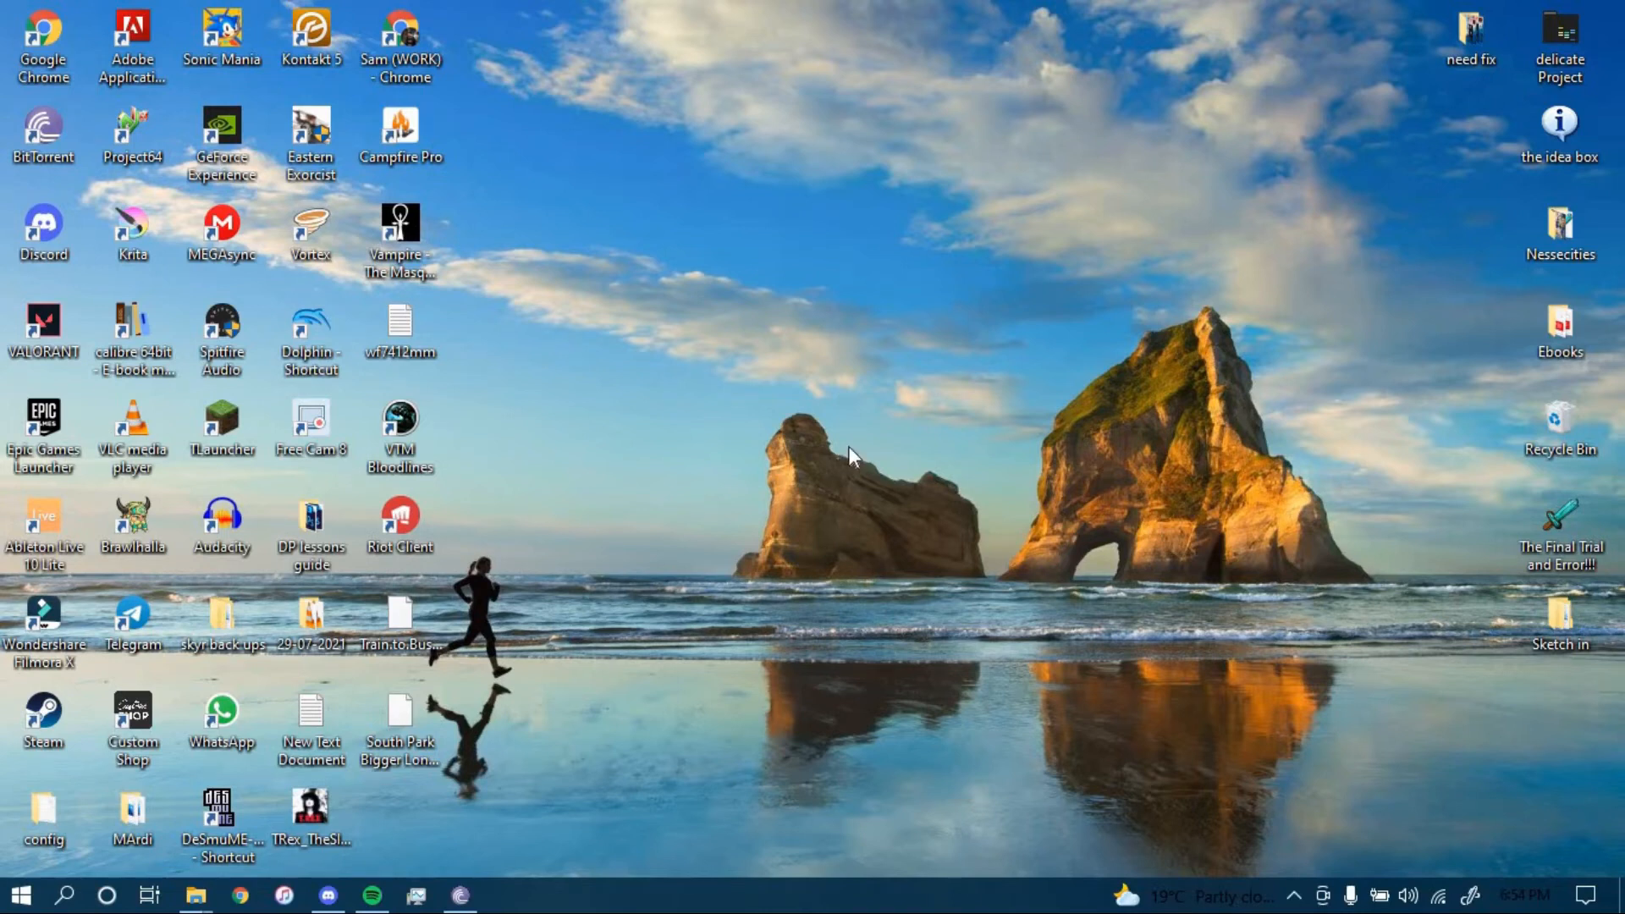
pyautogui.moveTo(848, 446)
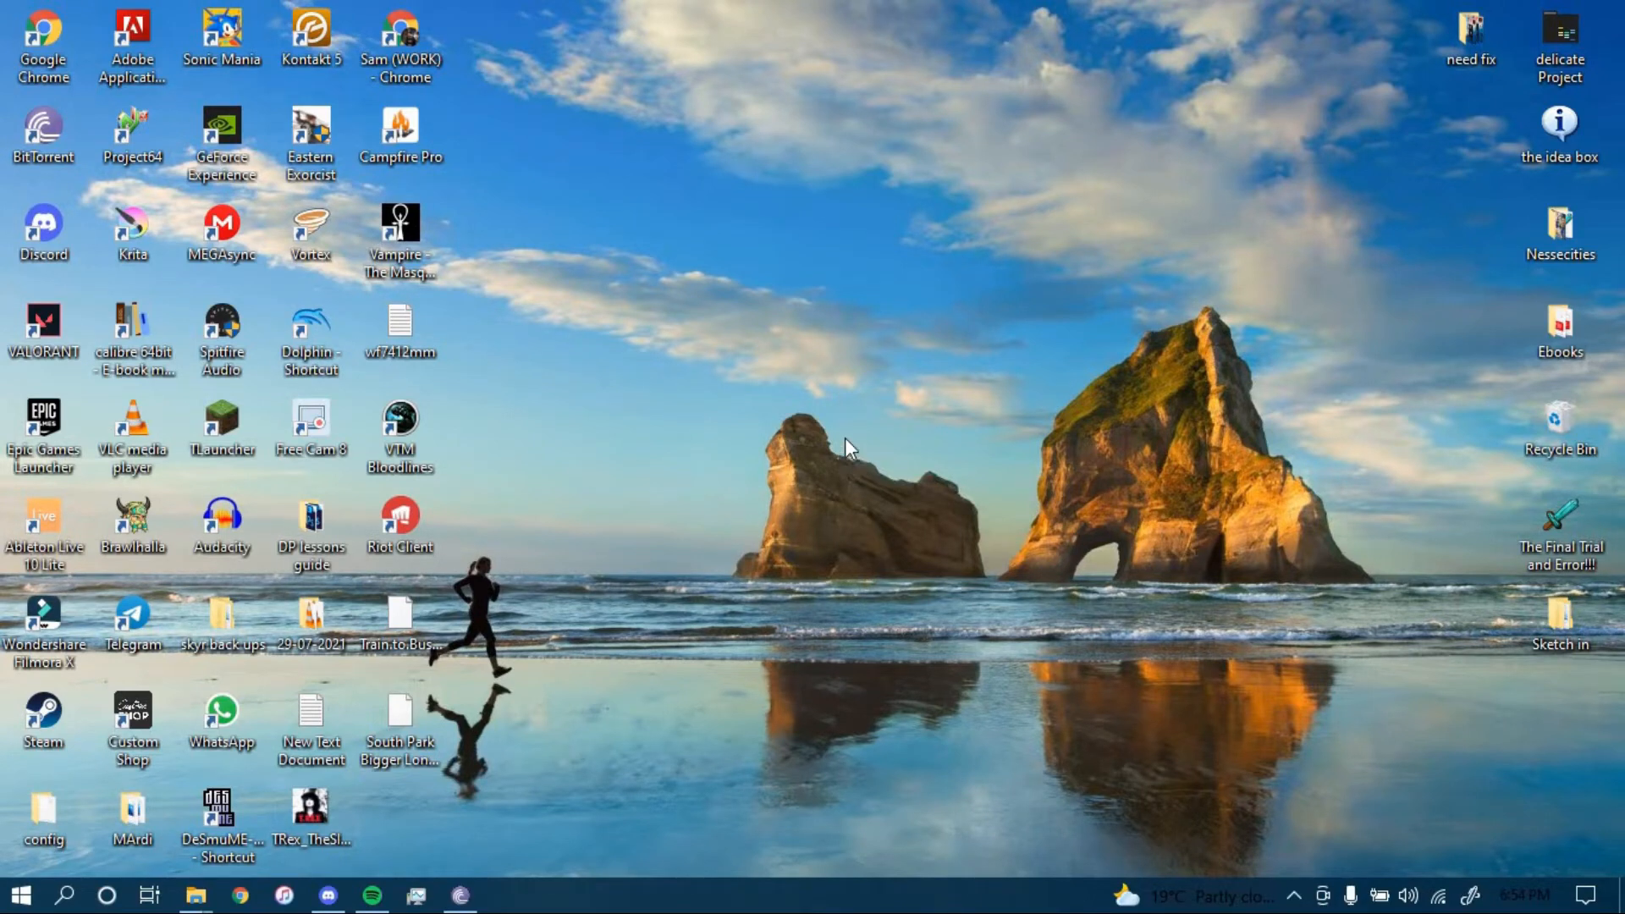
pyautogui.moveTo(733, 404)
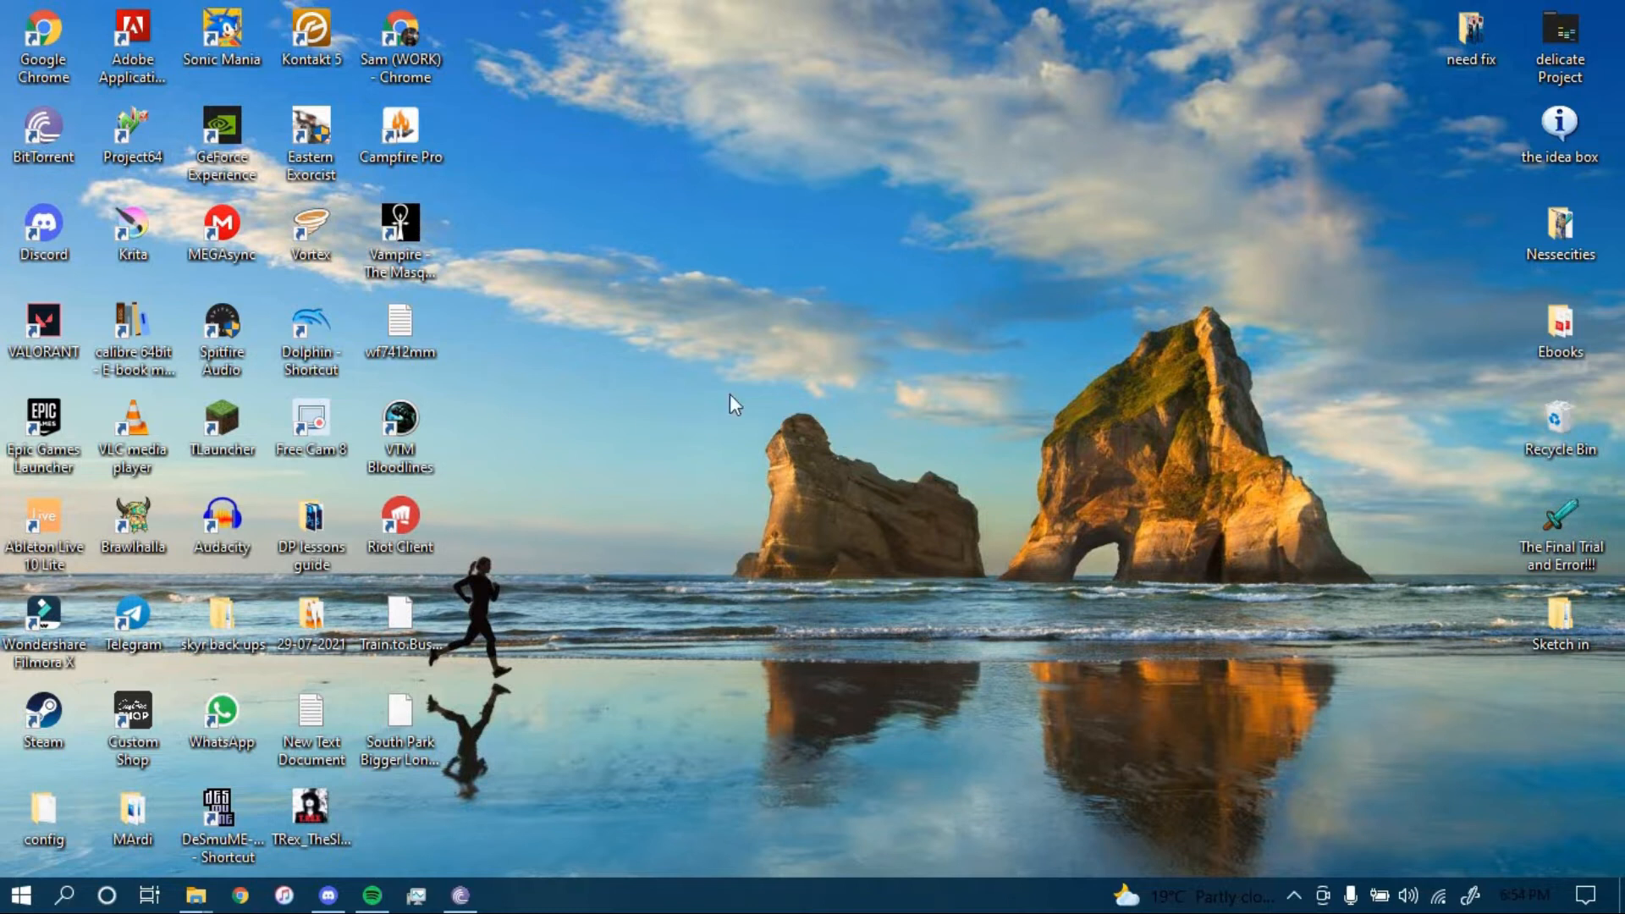
pyautogui.moveTo(674, 346)
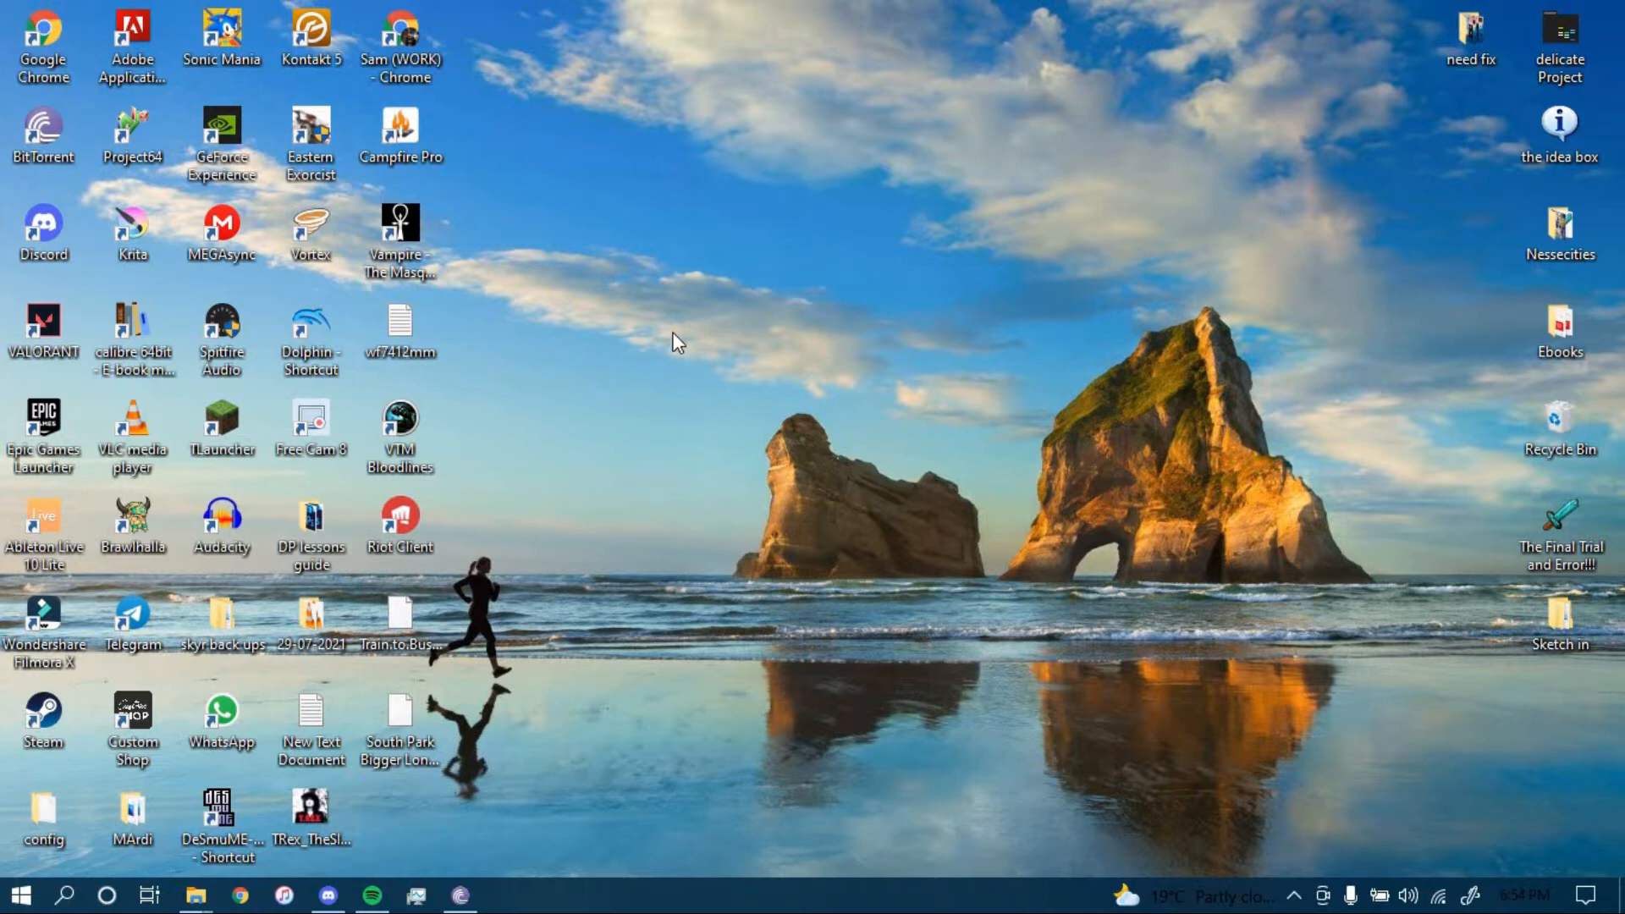
pyautogui.moveTo(694, 309)
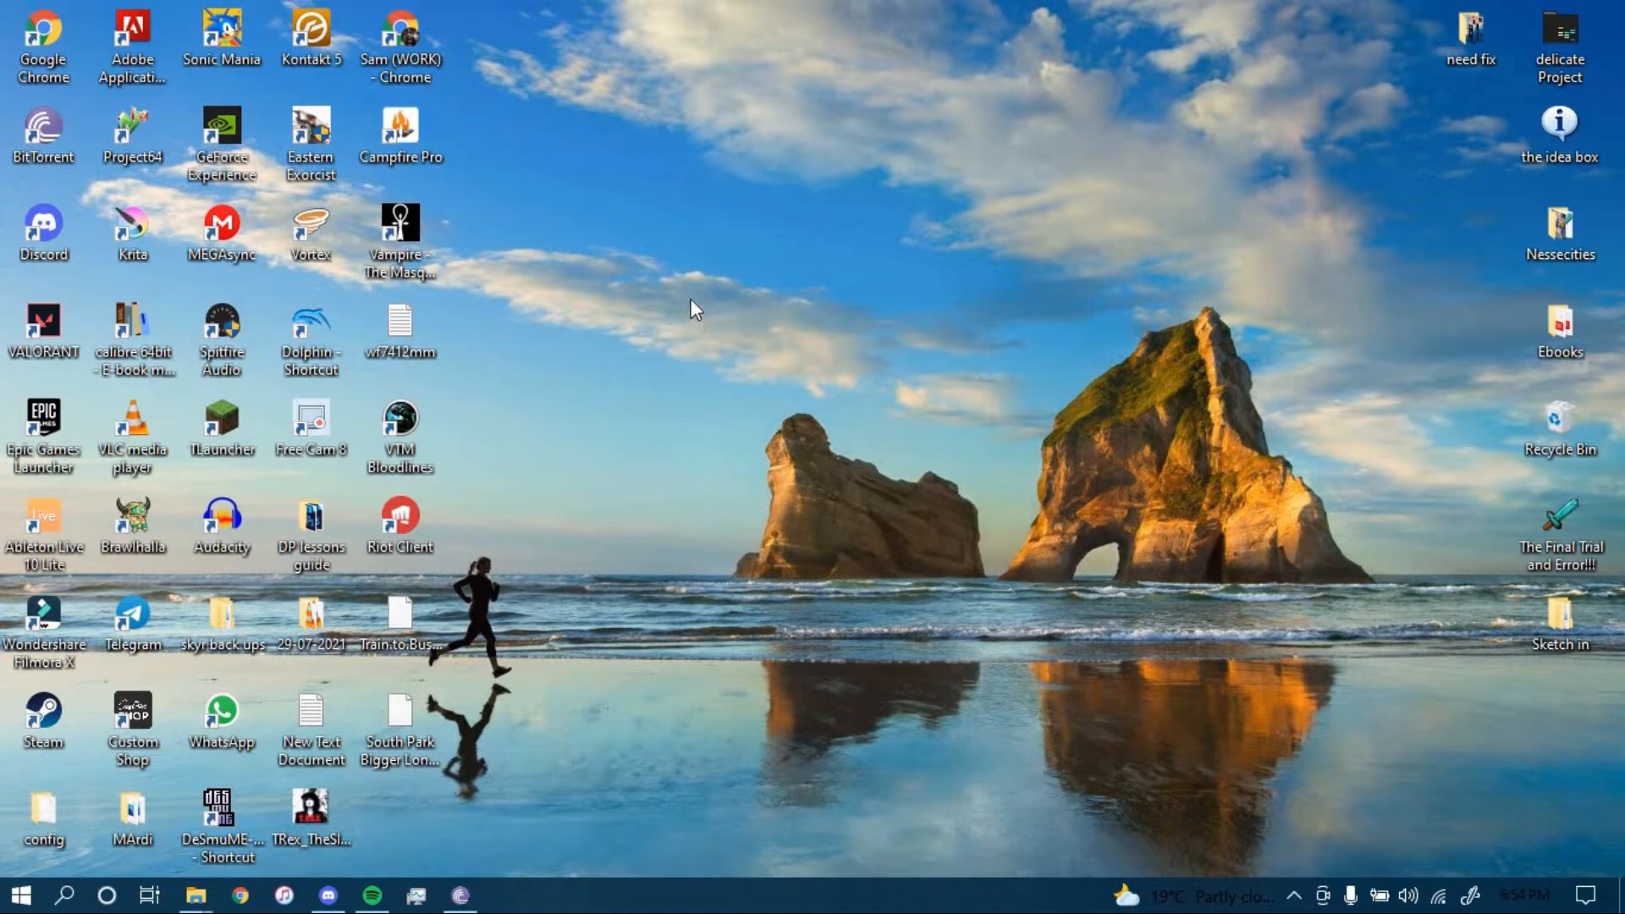
pyautogui.moveTo(686, 310)
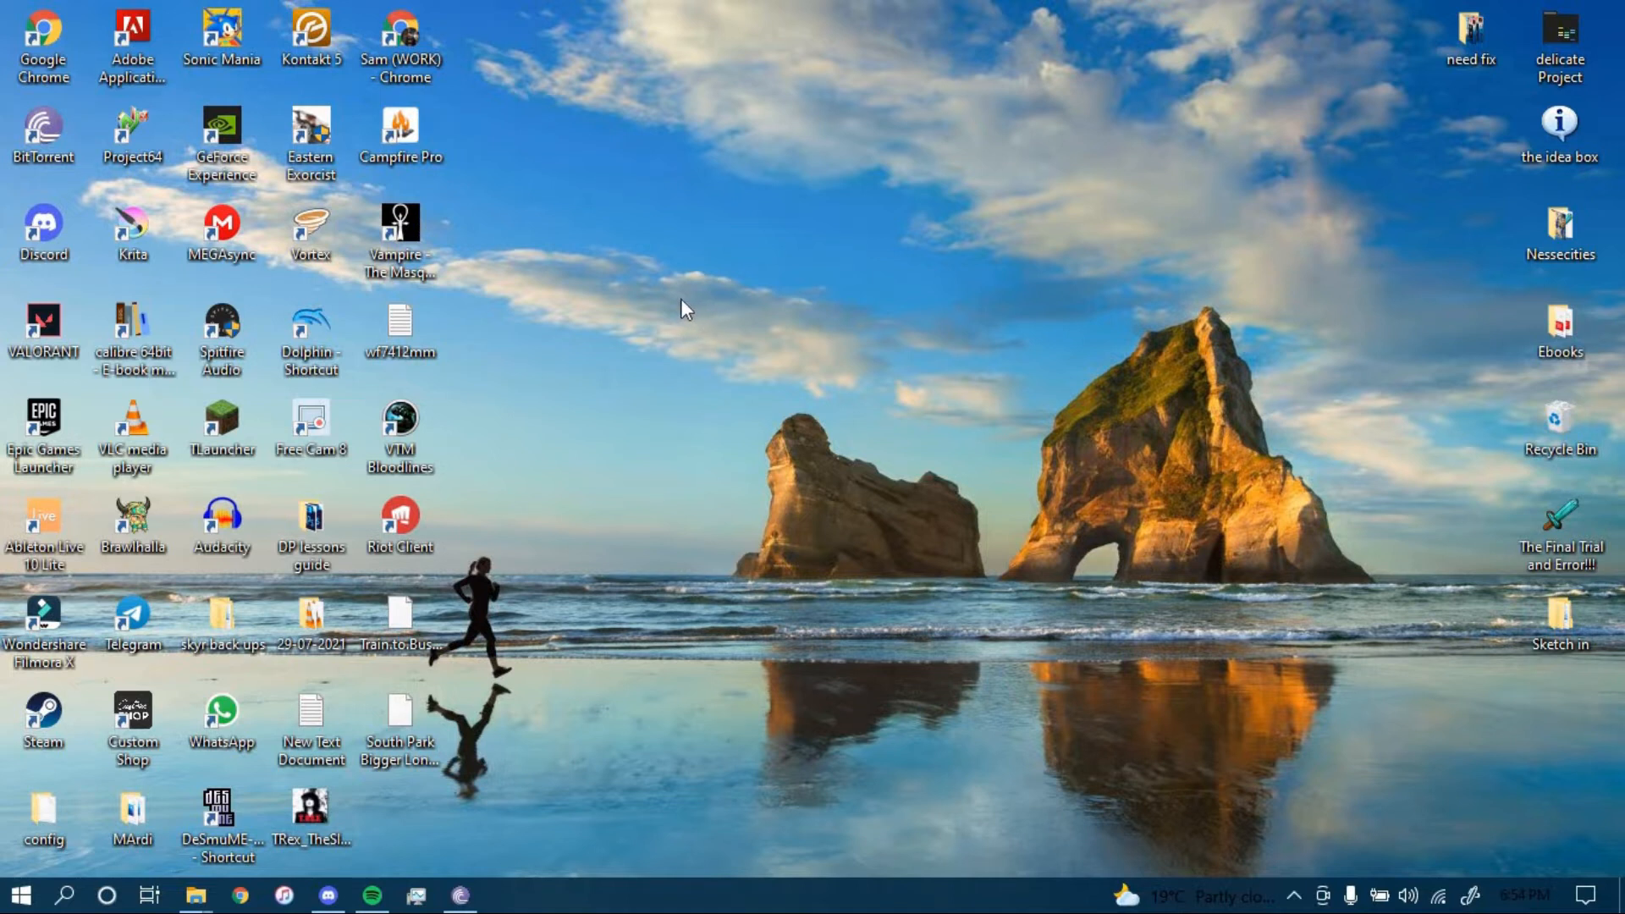
pyautogui.moveTo(692, 299)
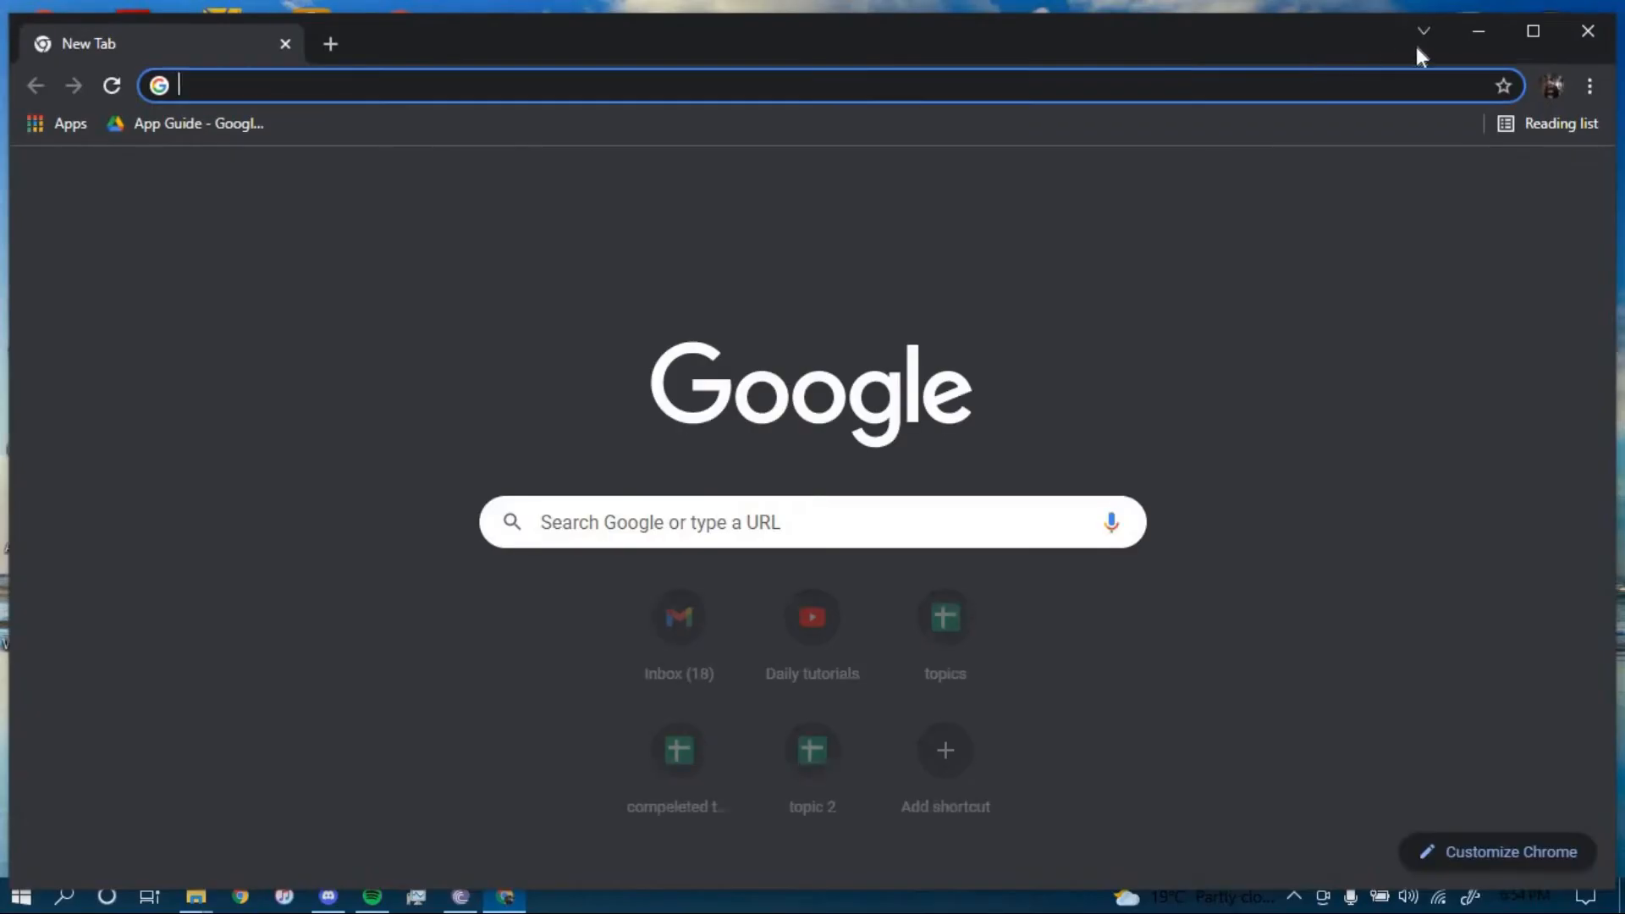
# - Maximize Chrome and load unionbankph.com in the address bar
pyautogui.click(1531, 32)
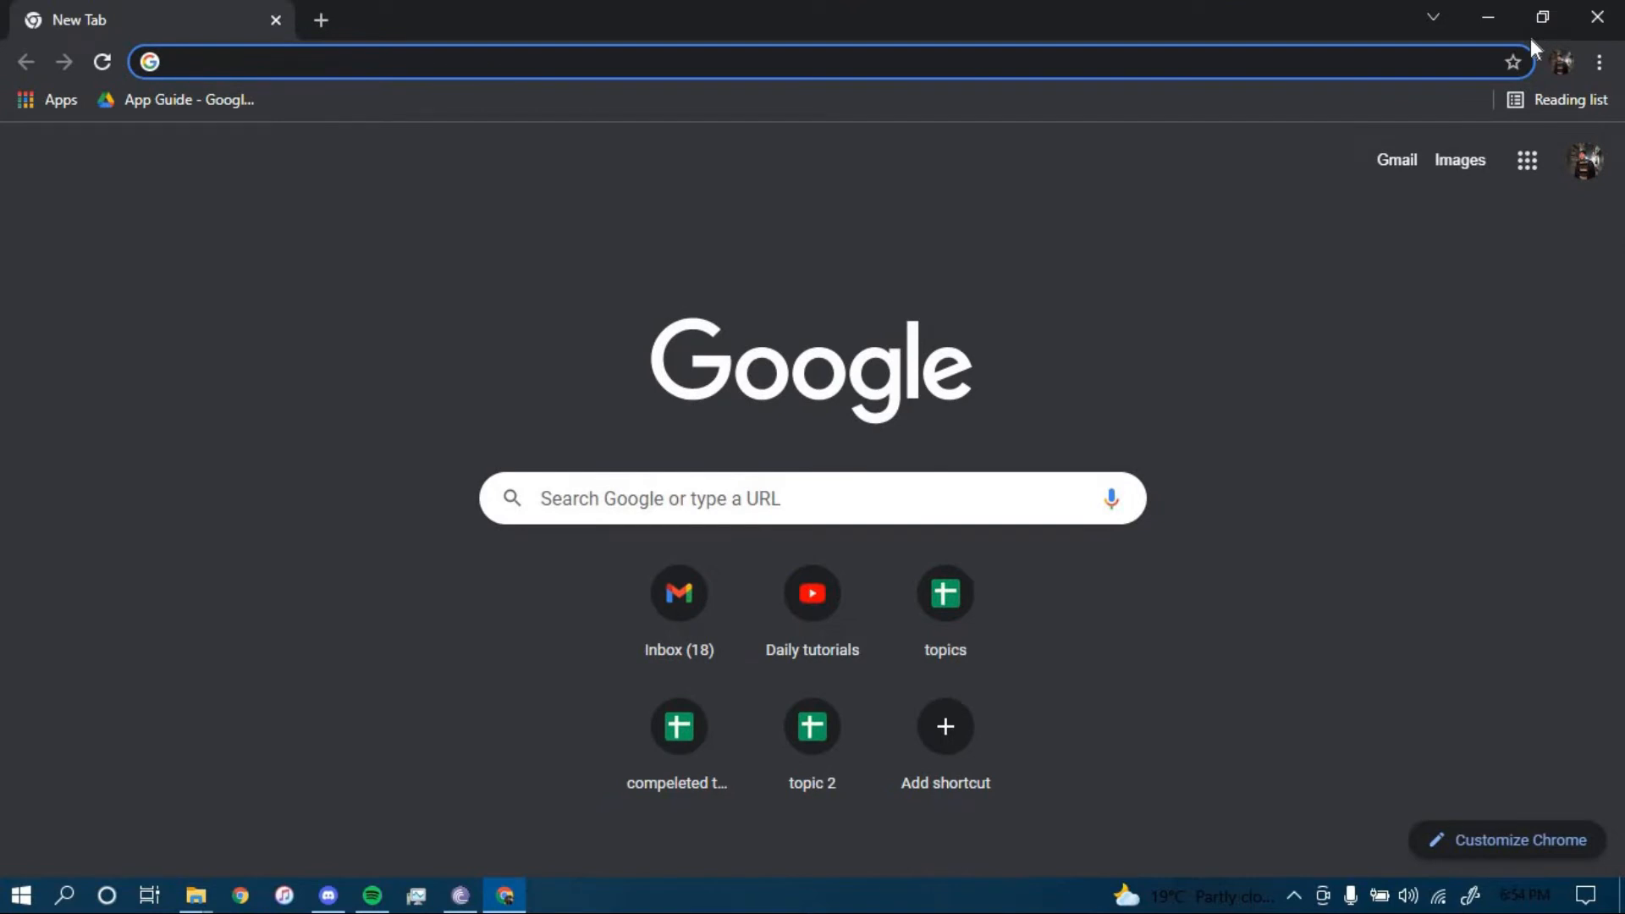
pyautogui.write('unionbankph.com')
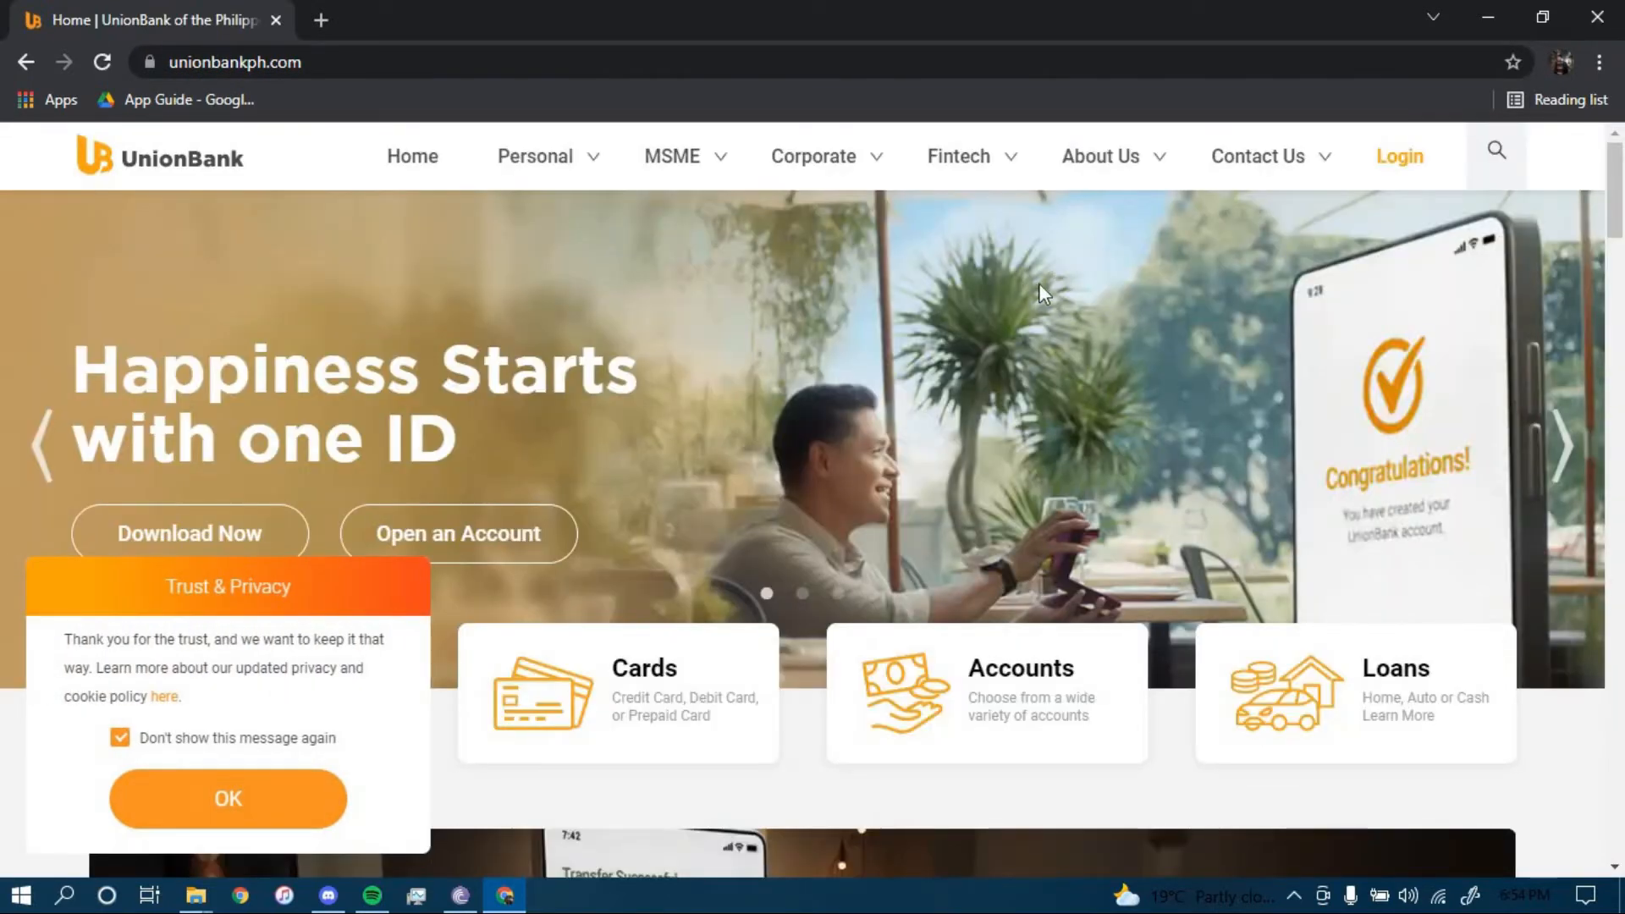
# - Choose UnionBank Online from the Login dropdown in the top navigation
pyautogui.click(1398, 156)
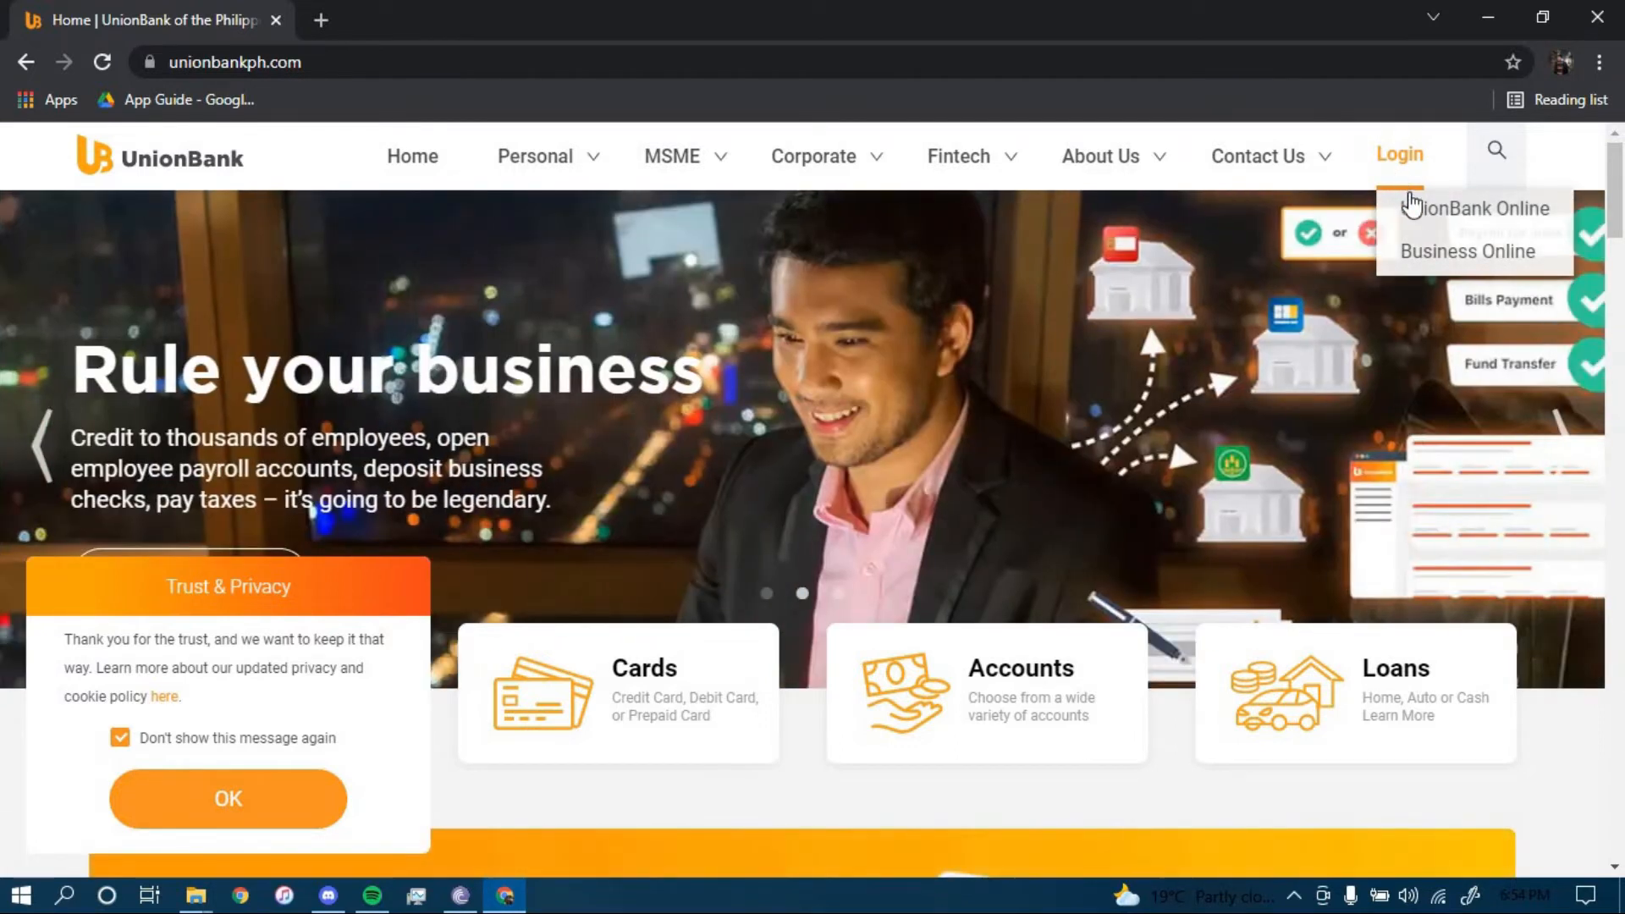
pyautogui.click(1480, 208)
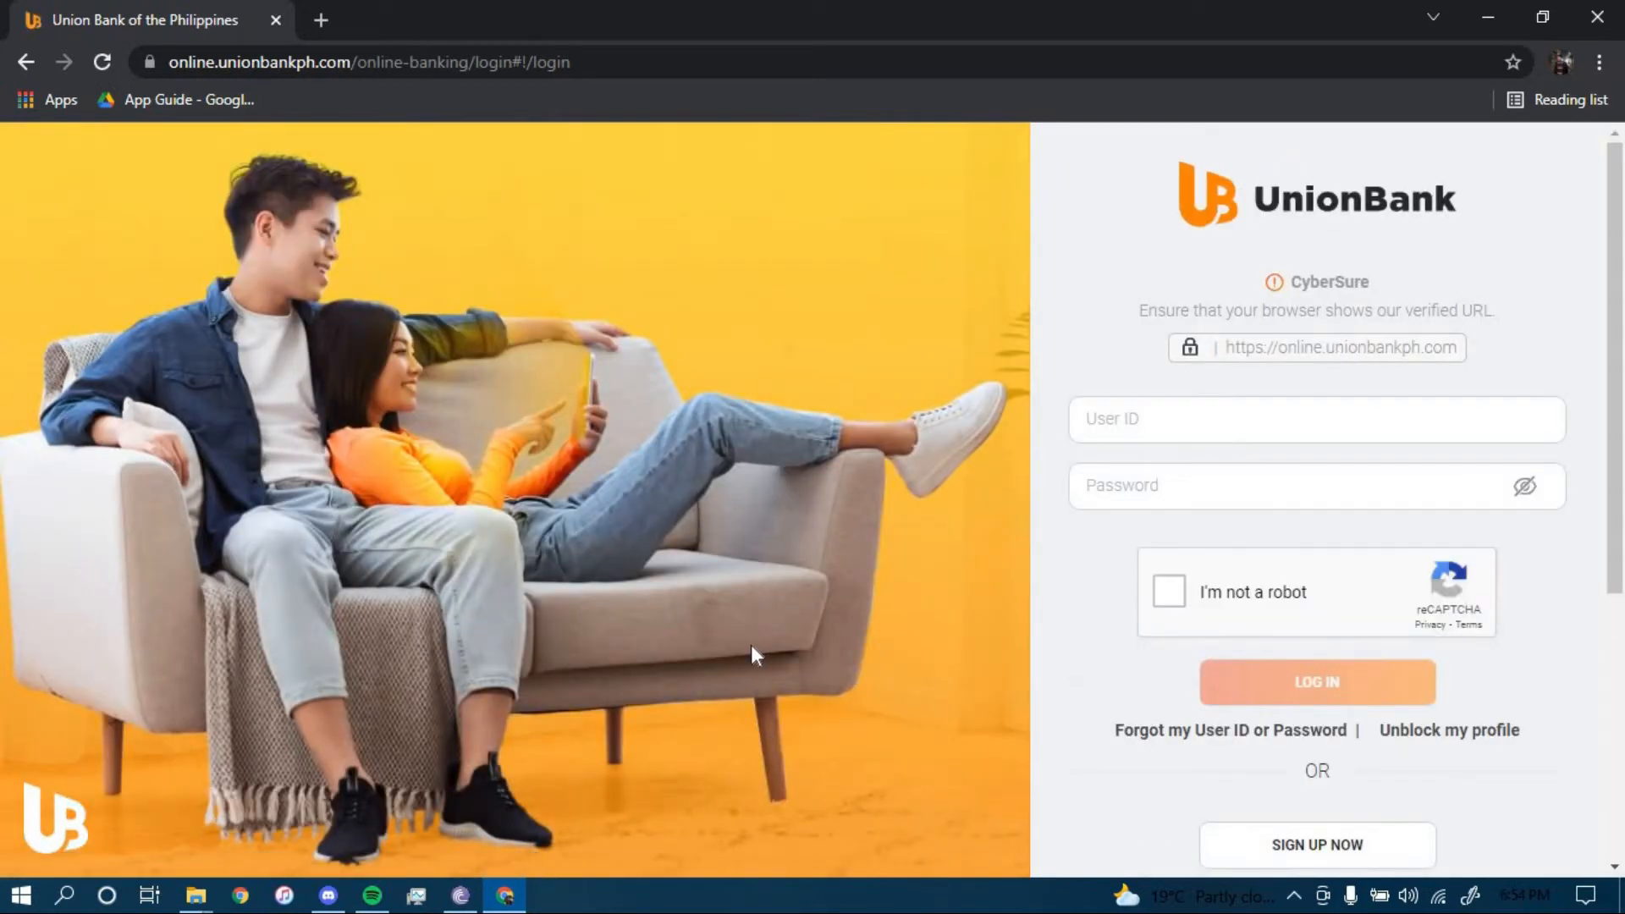
pyautogui.moveTo(813, 694)
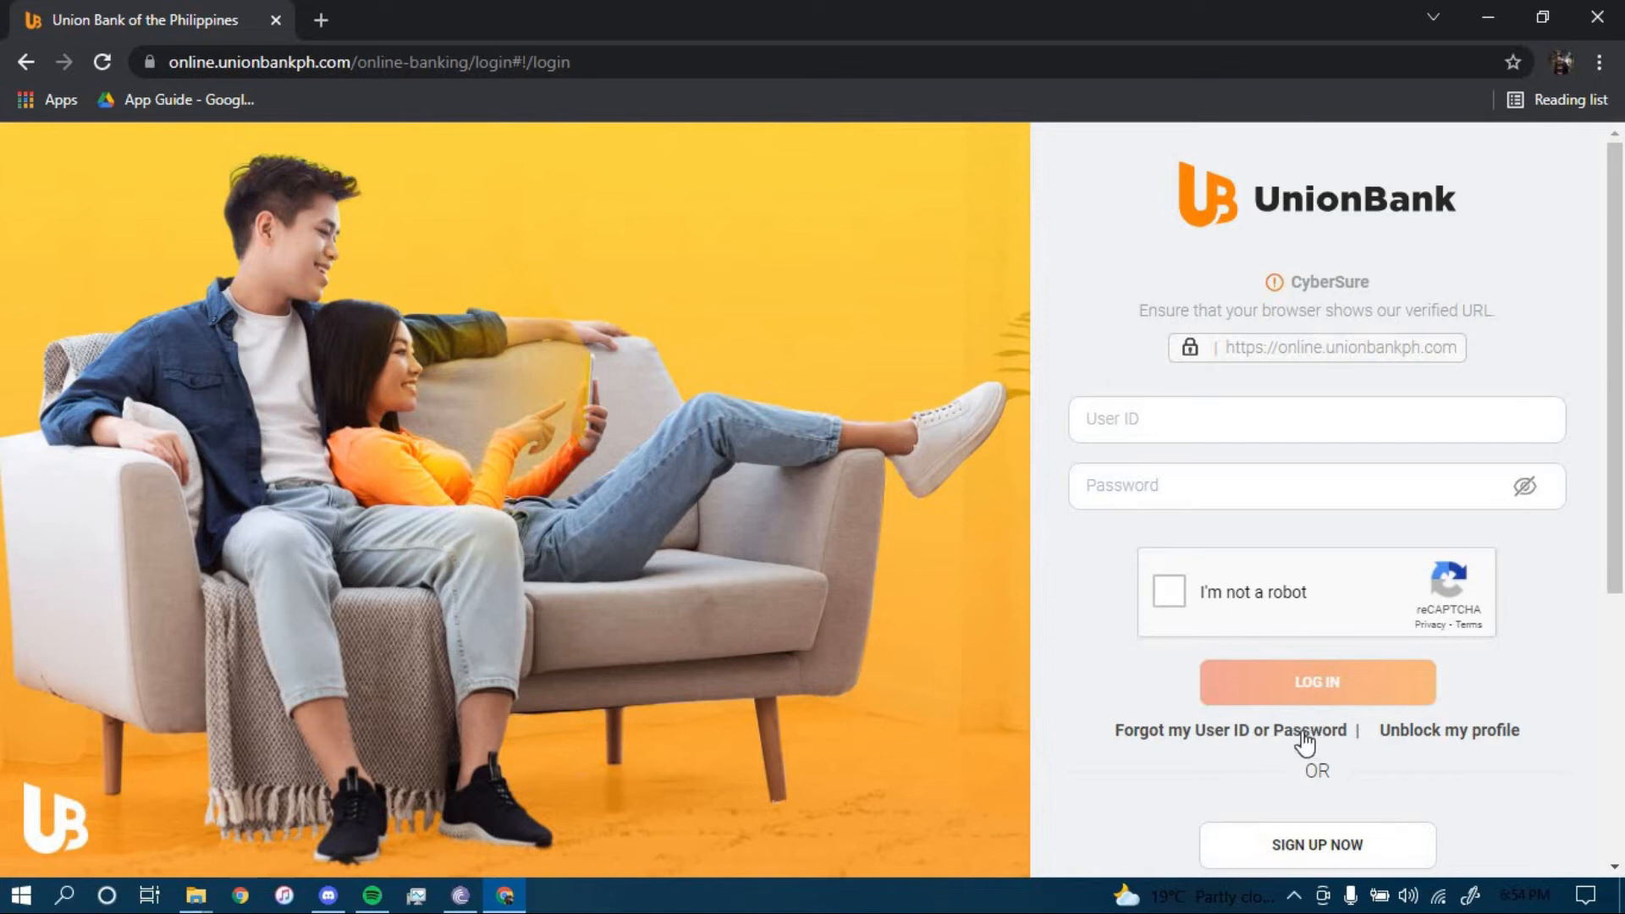
# - Follow 'Forgot my User ID or Password' and pick 'I forgot my password'
pyautogui.click(1229, 731)
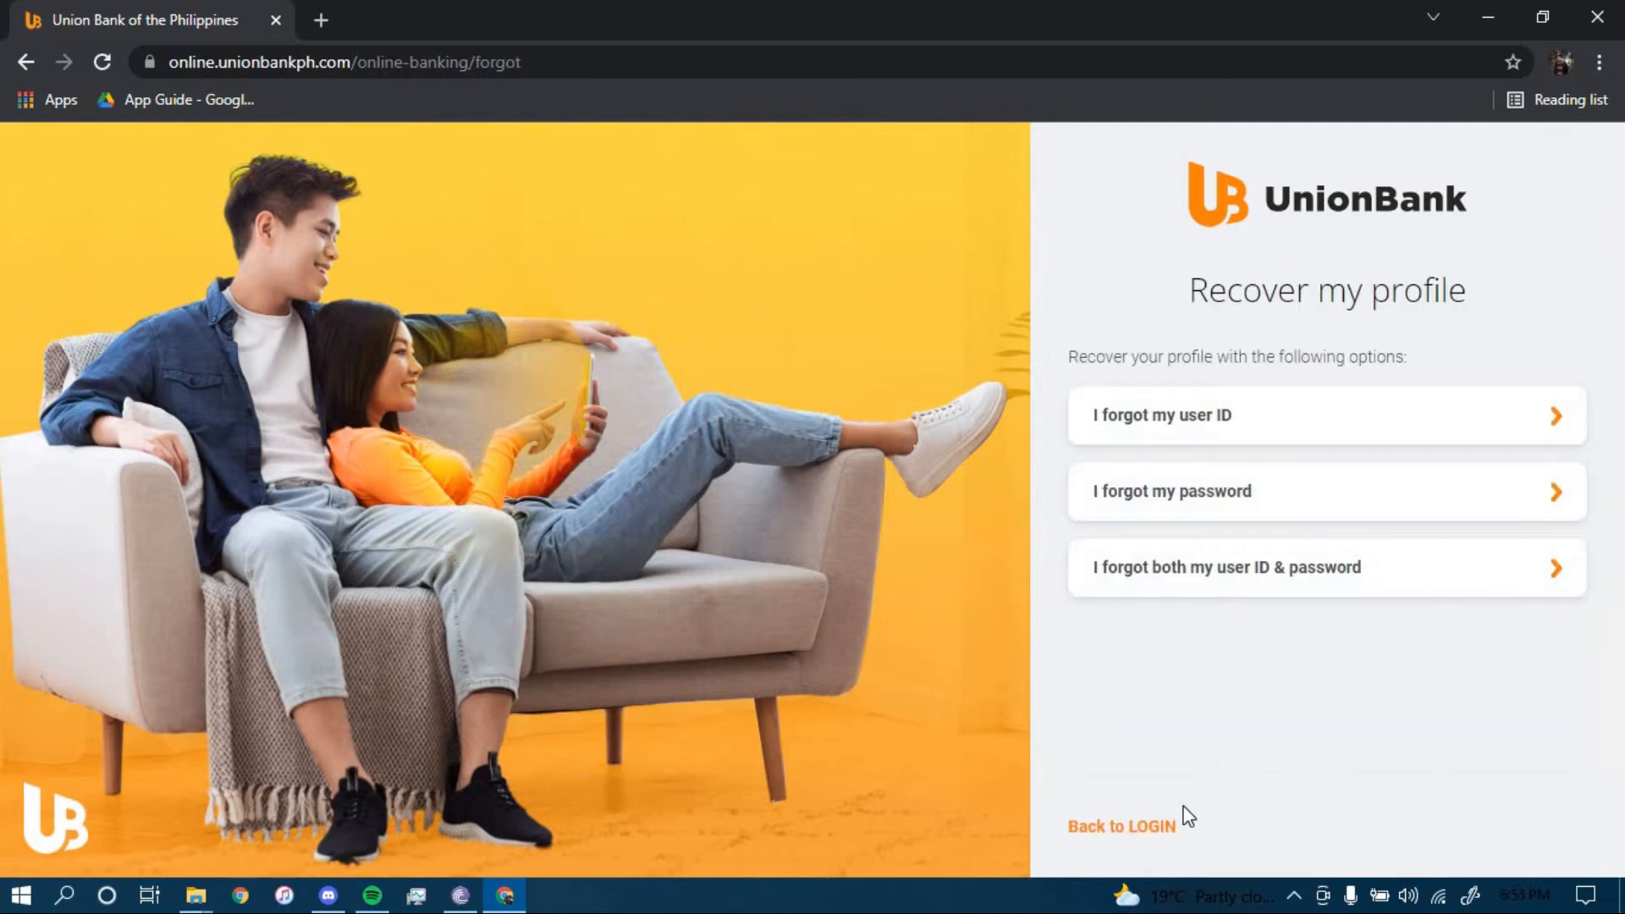
pyautogui.moveTo(1170, 518)
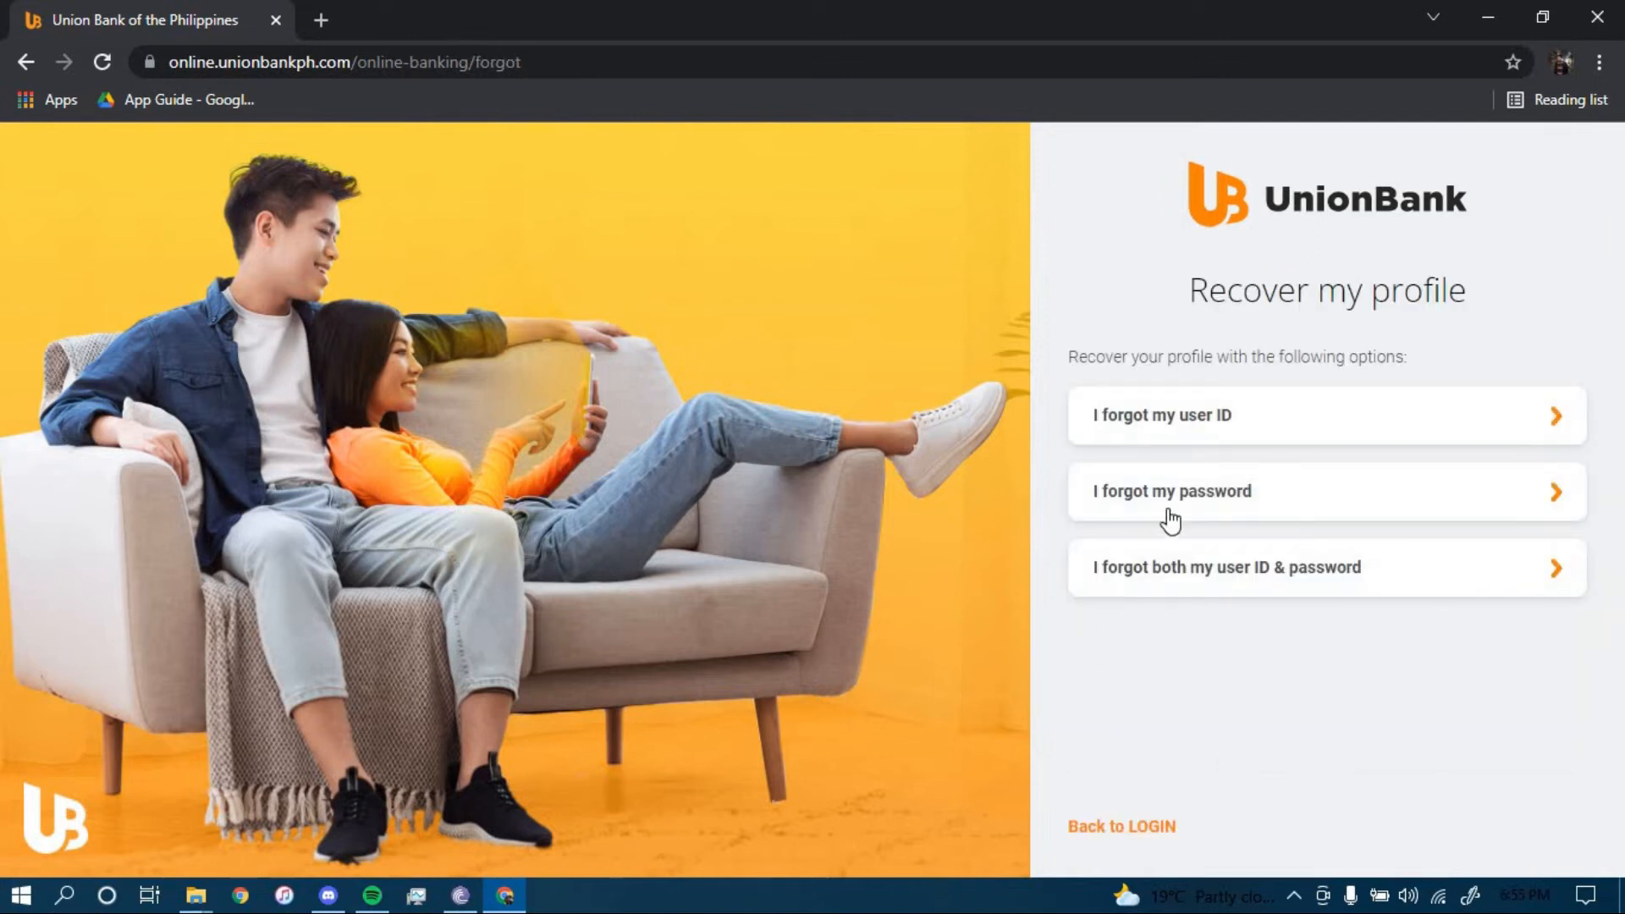
pyautogui.click(1171, 491)
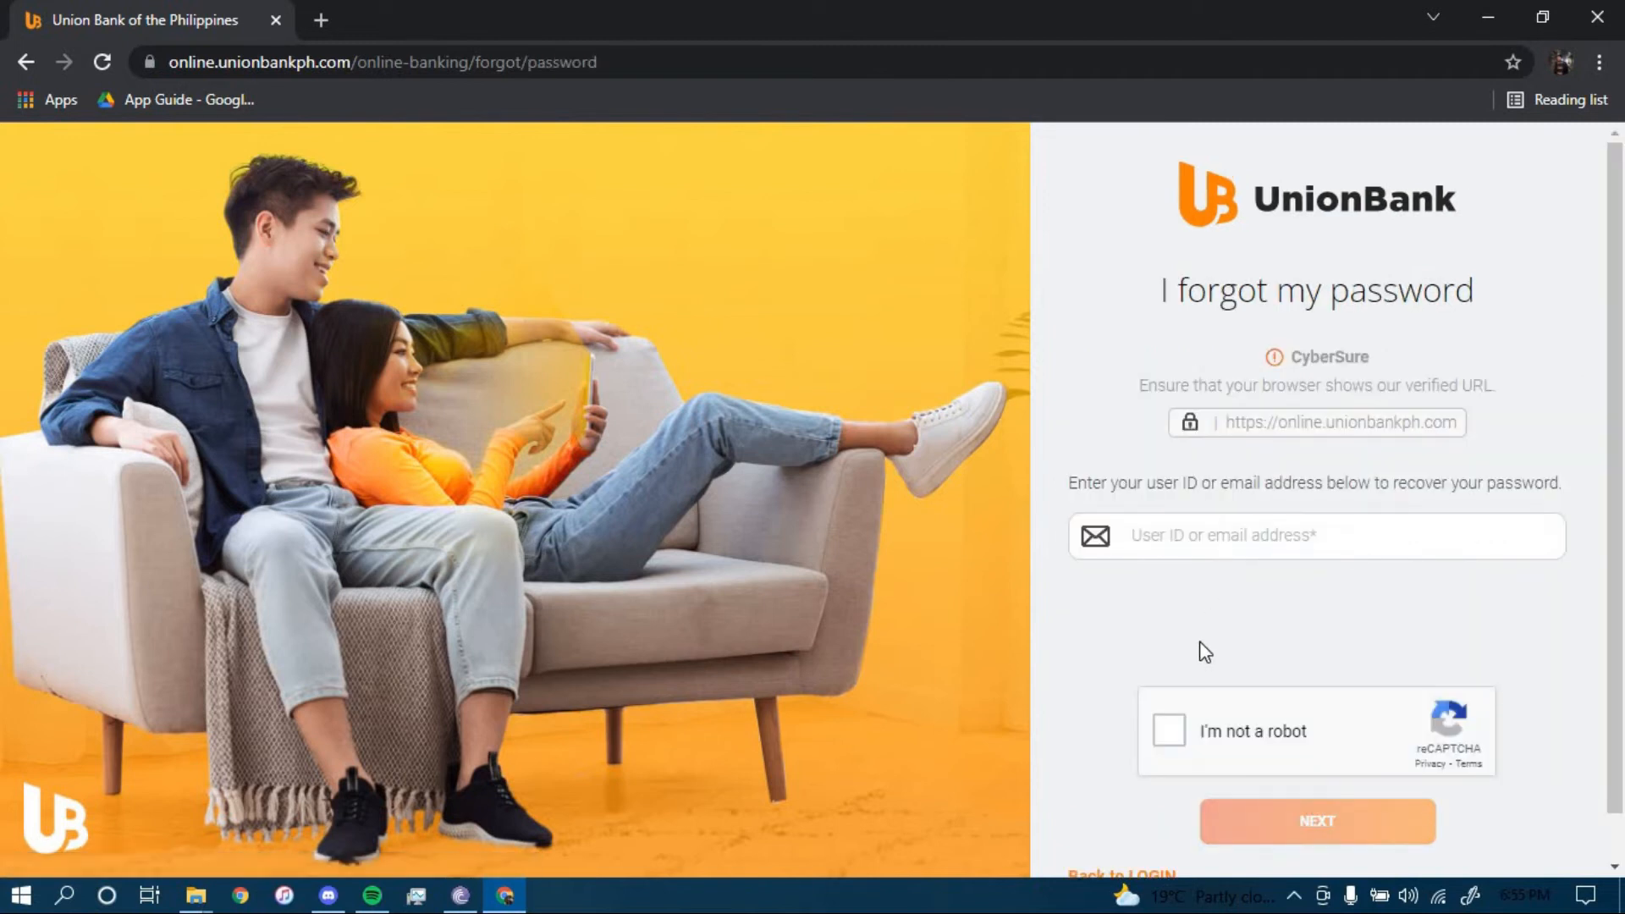
# - Focus the empty User ID field, then tick the 'I'm not a robot' reCAPTCHA
pyautogui.click(1315, 535)
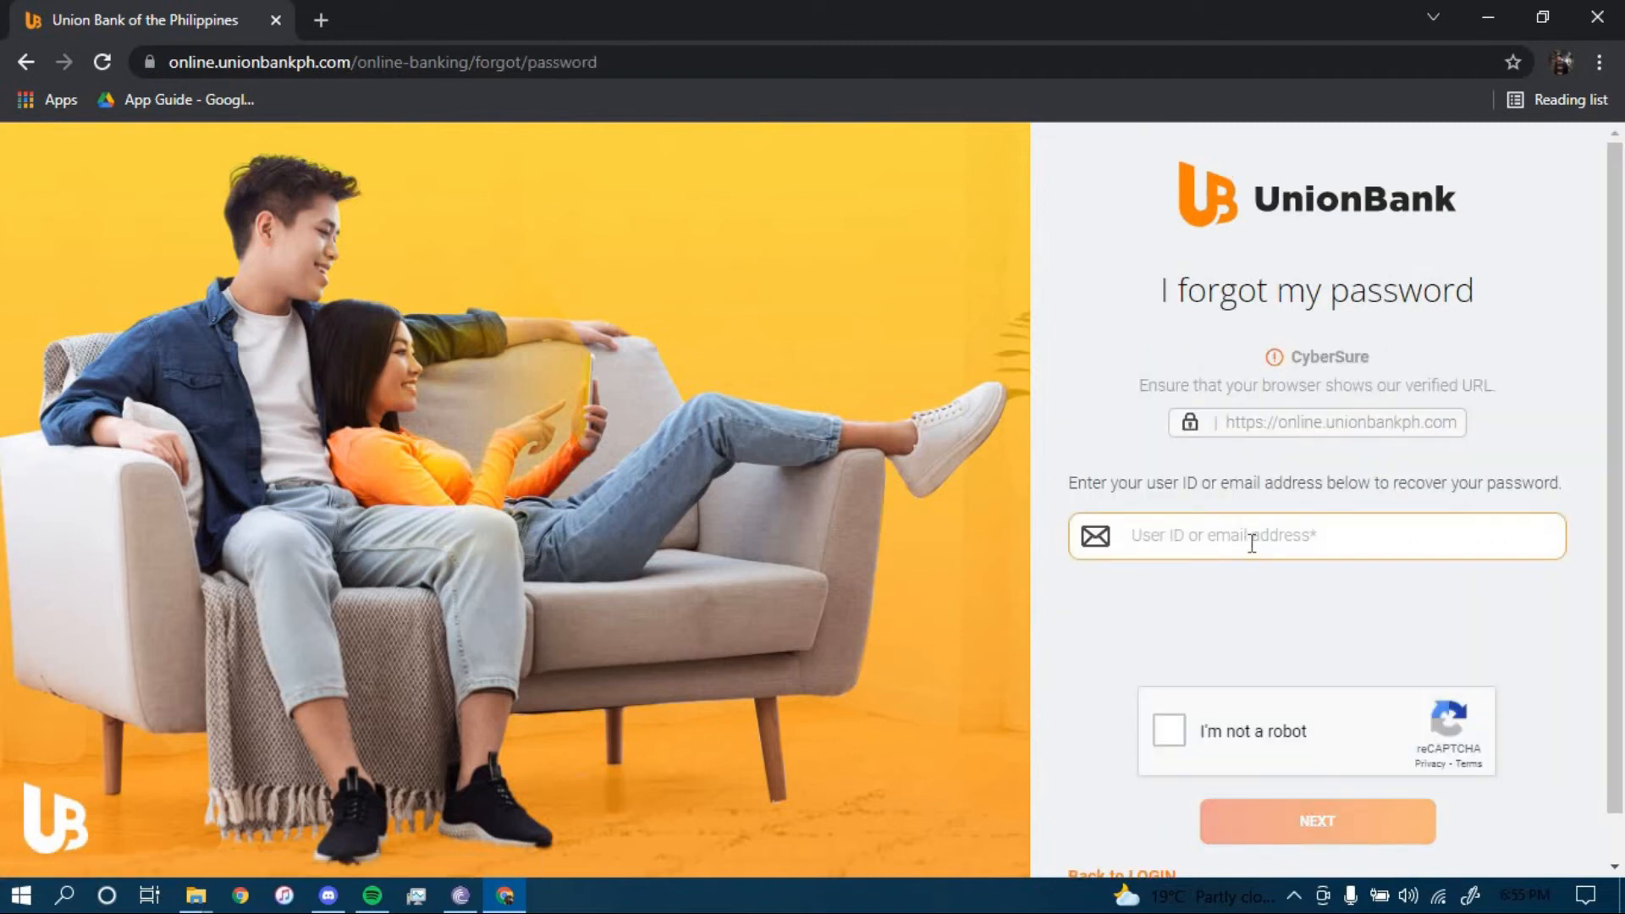
pyautogui.click(1316, 536)
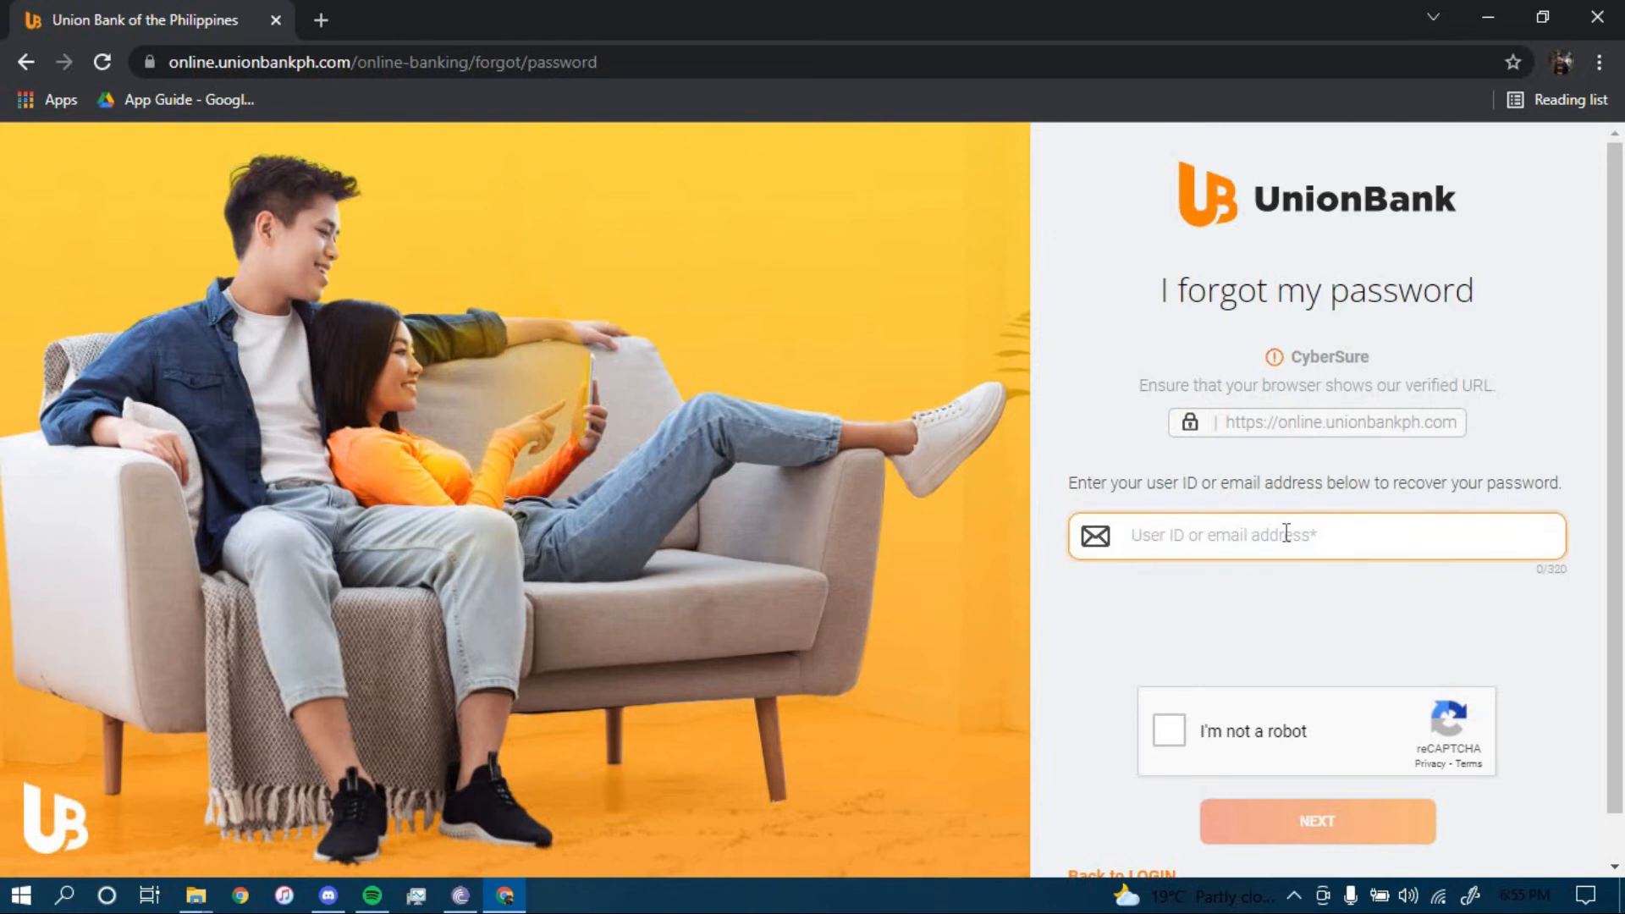
pyautogui.click(1168, 730)
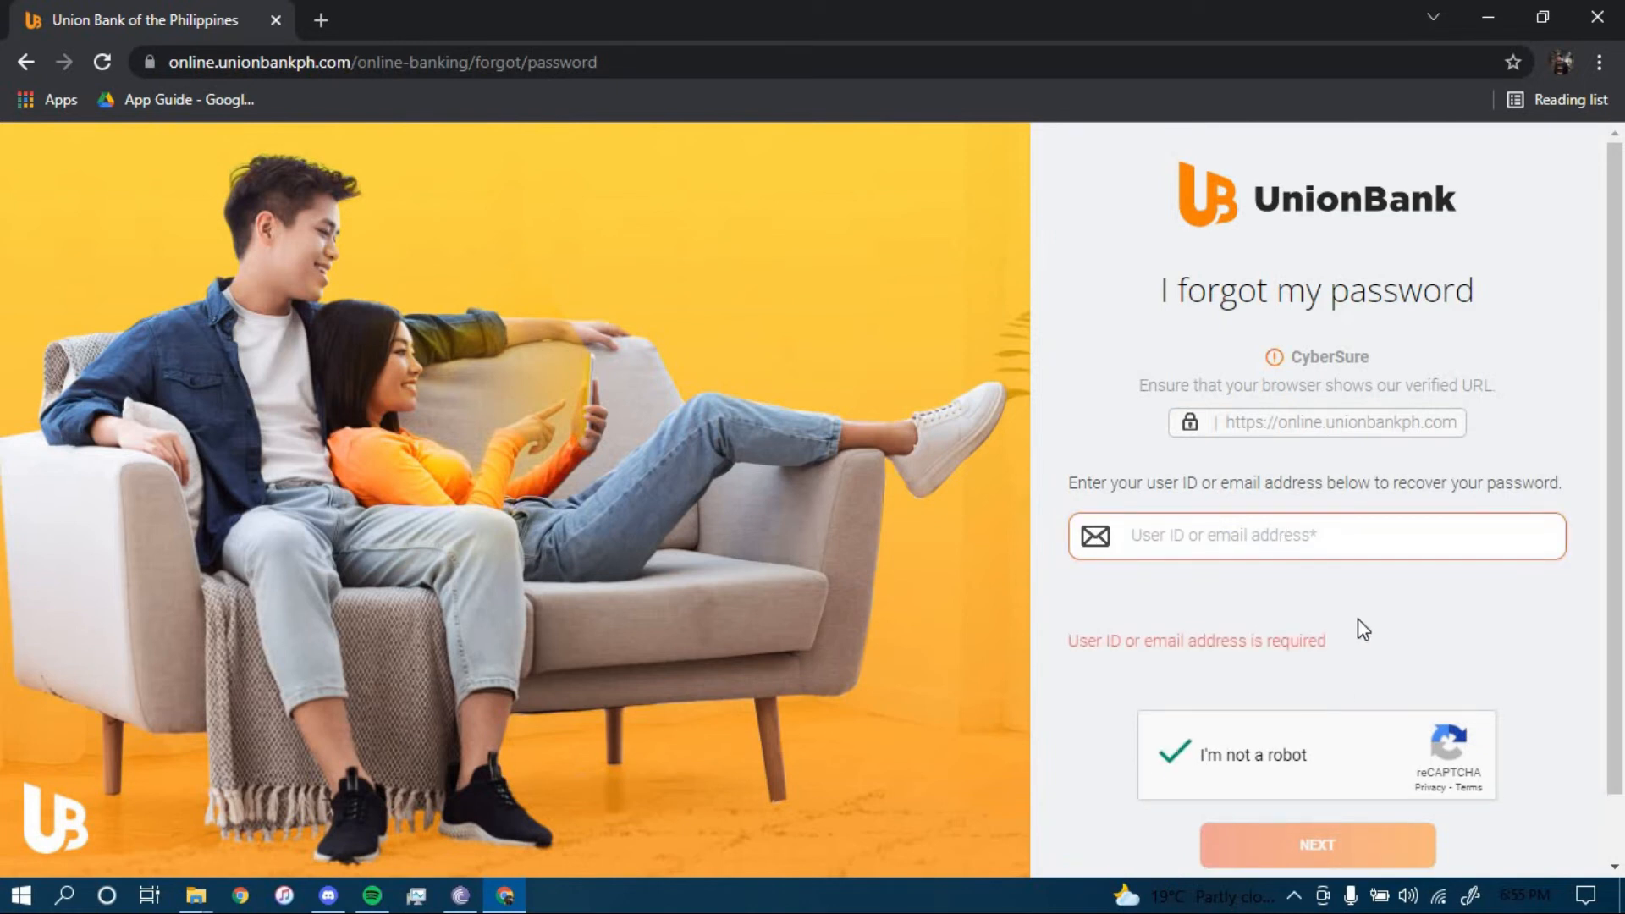
pyautogui.scroll(-3)
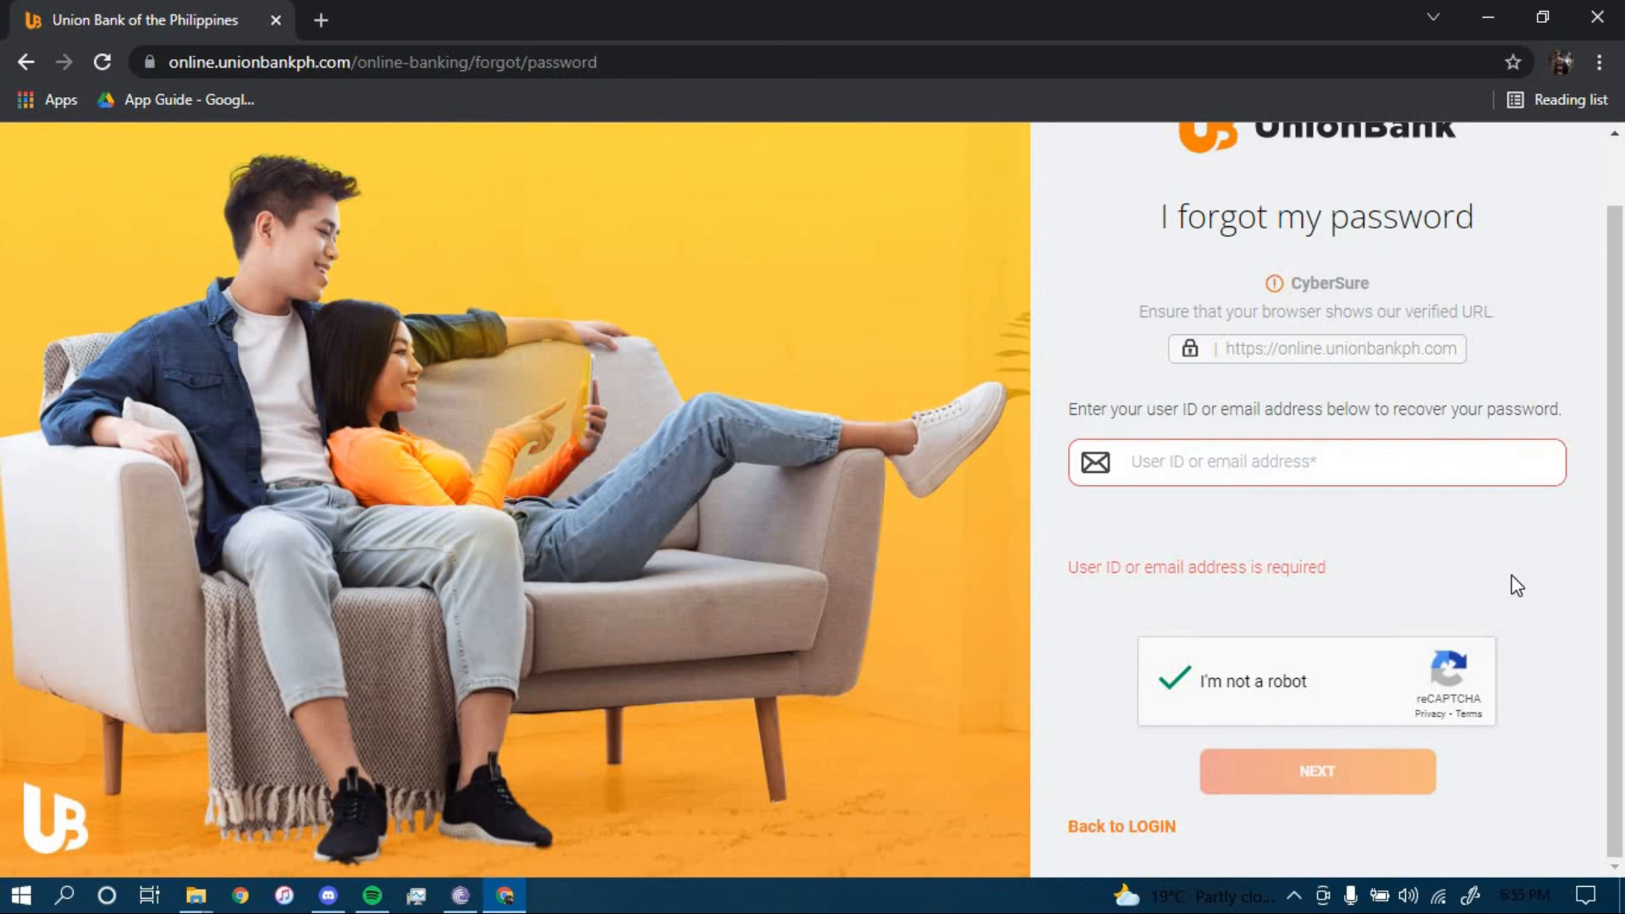
pyautogui.moveTo(1509, 578)
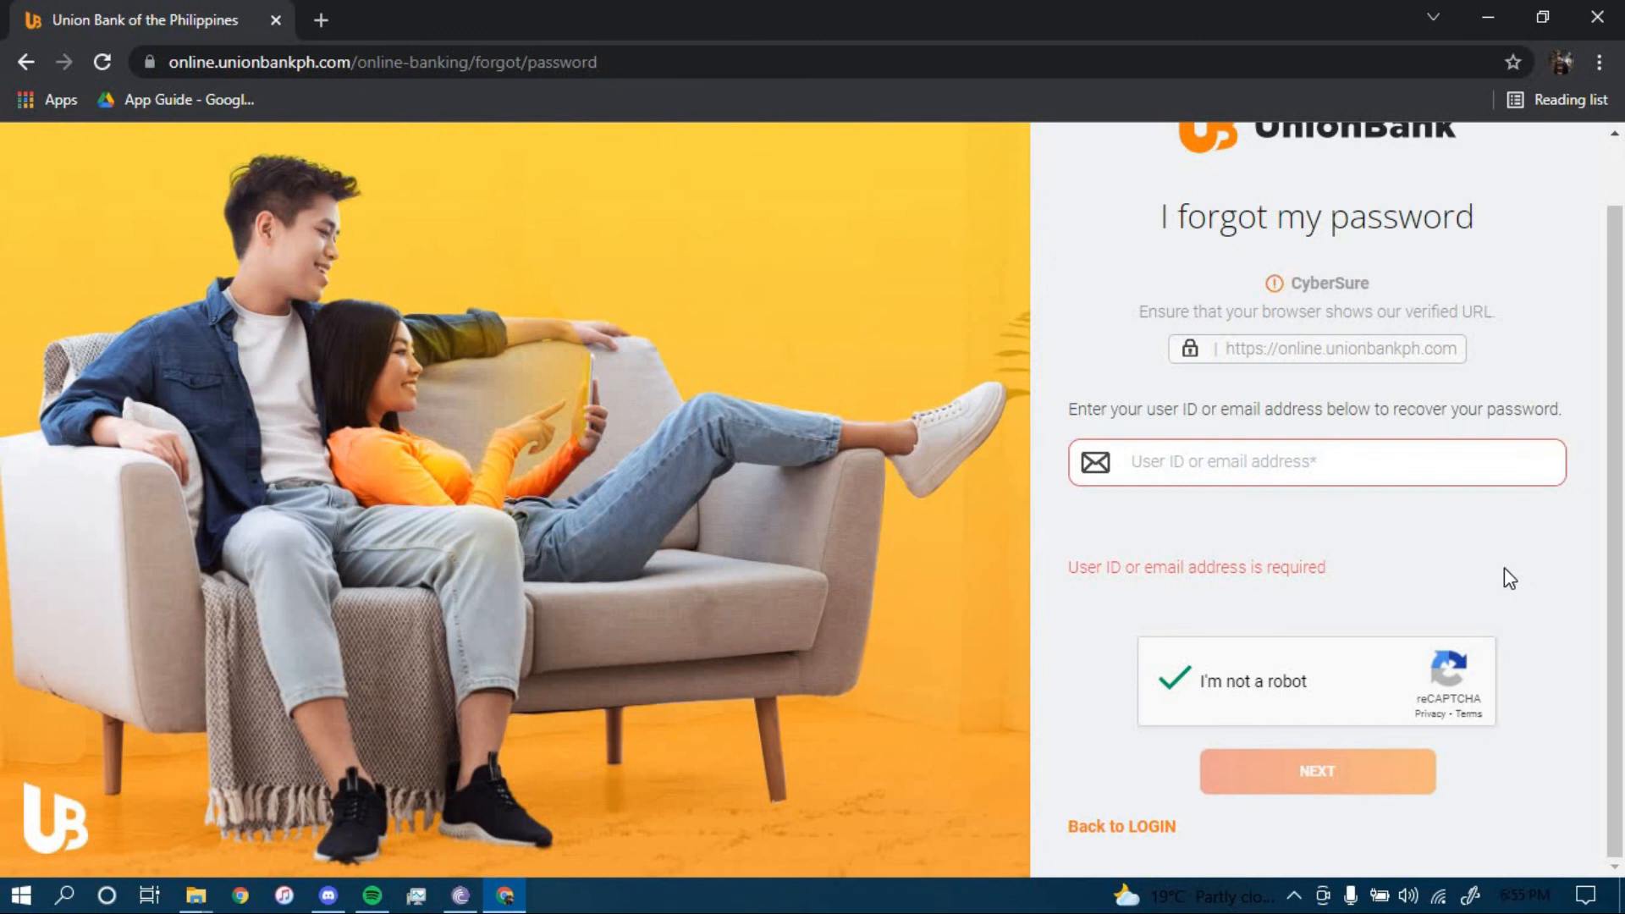